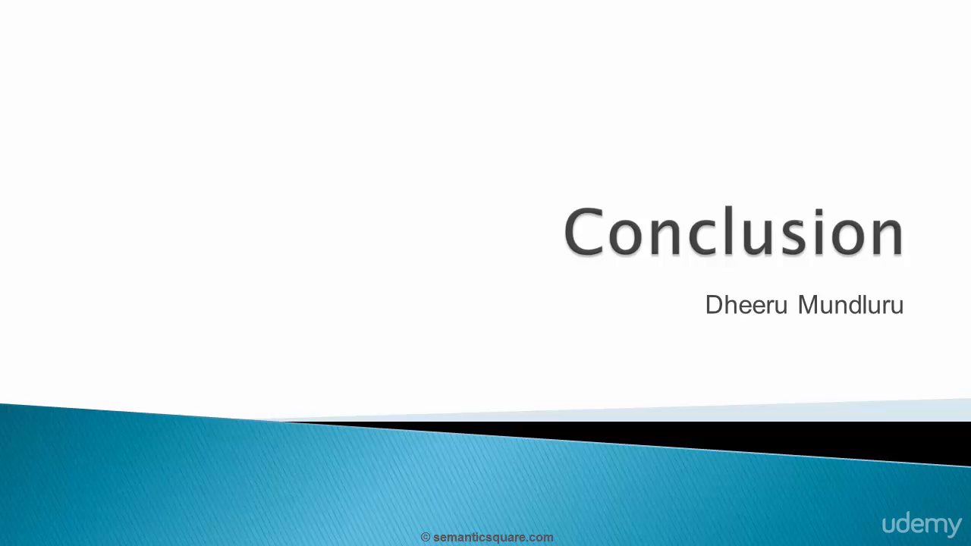
# Advance the slideshow from the title slide through the Variables recap to the Arrays slide
pyautogui.press('Right')
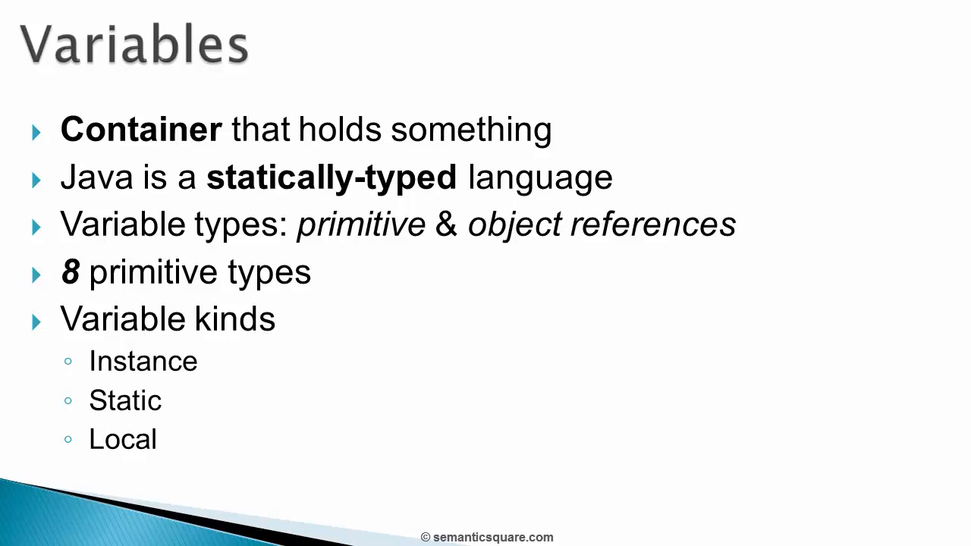
pyautogui.press('Right')
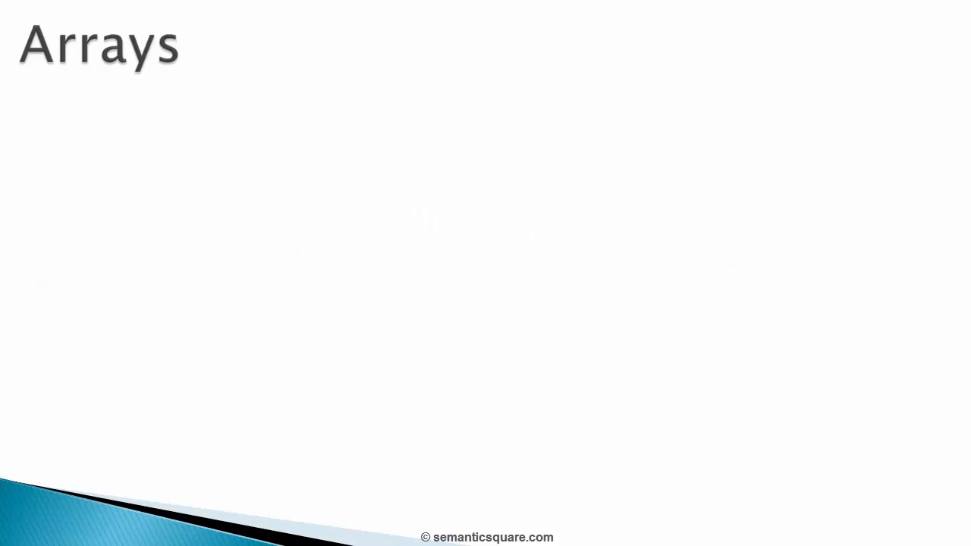